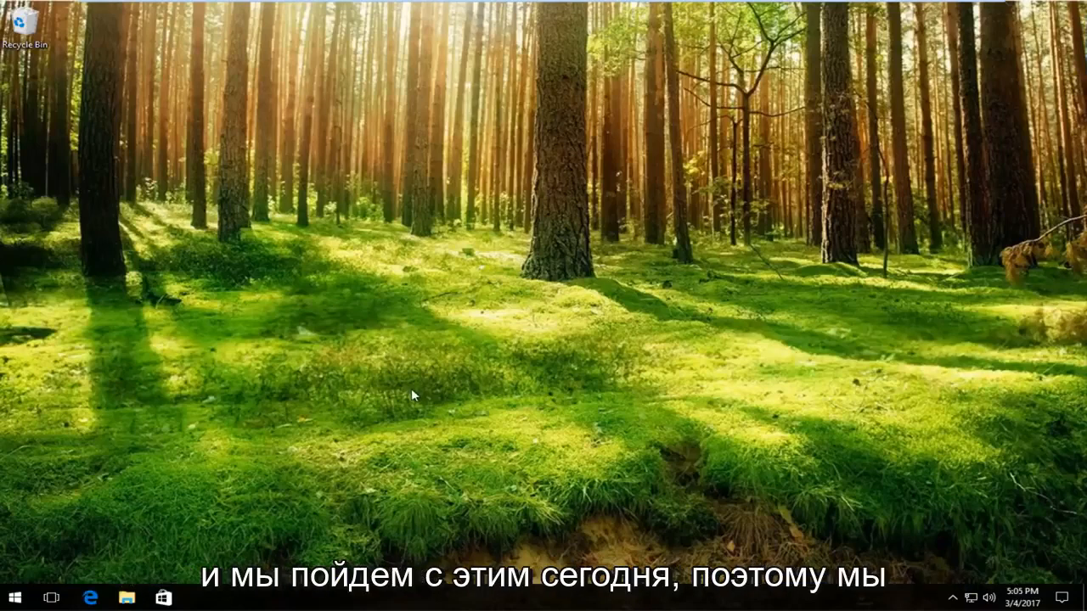
mouse_move(476, 258)
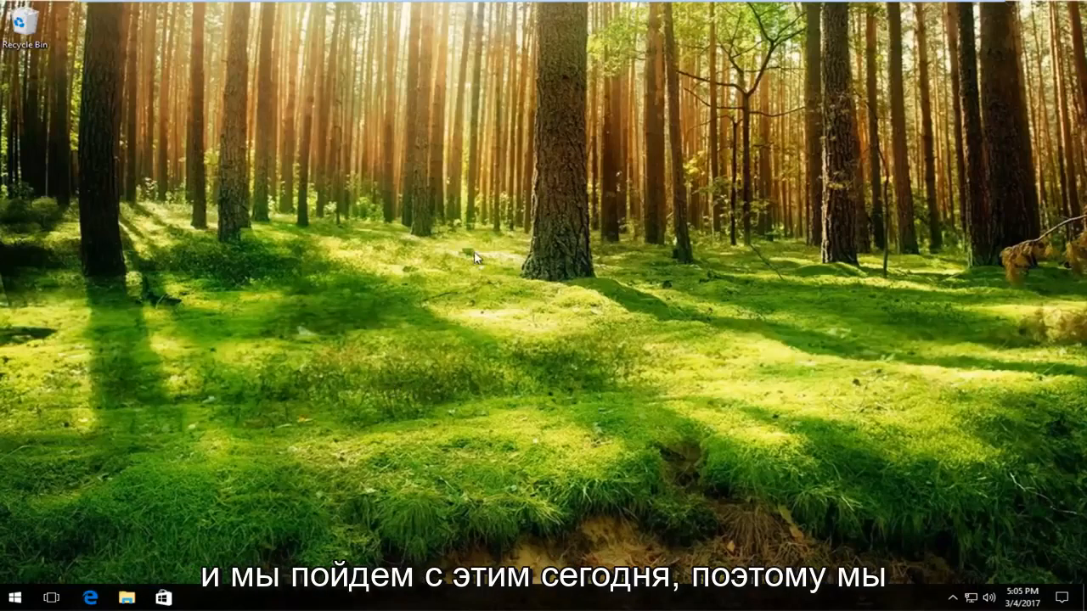
- Search the Start menu for 'computer management' to launch Computer Management
click(13, 598)
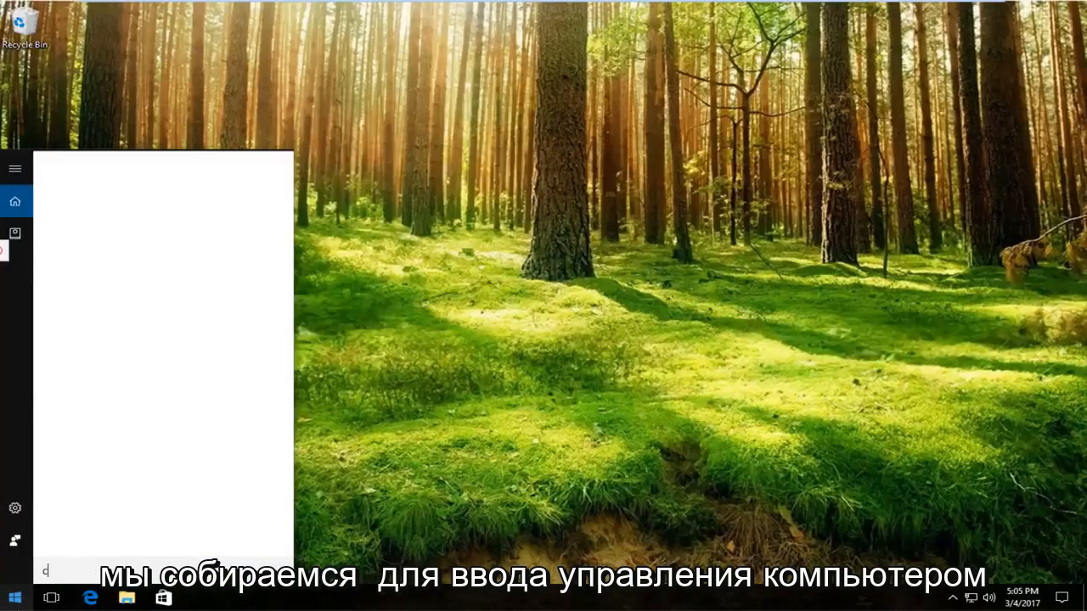
text(computer management)
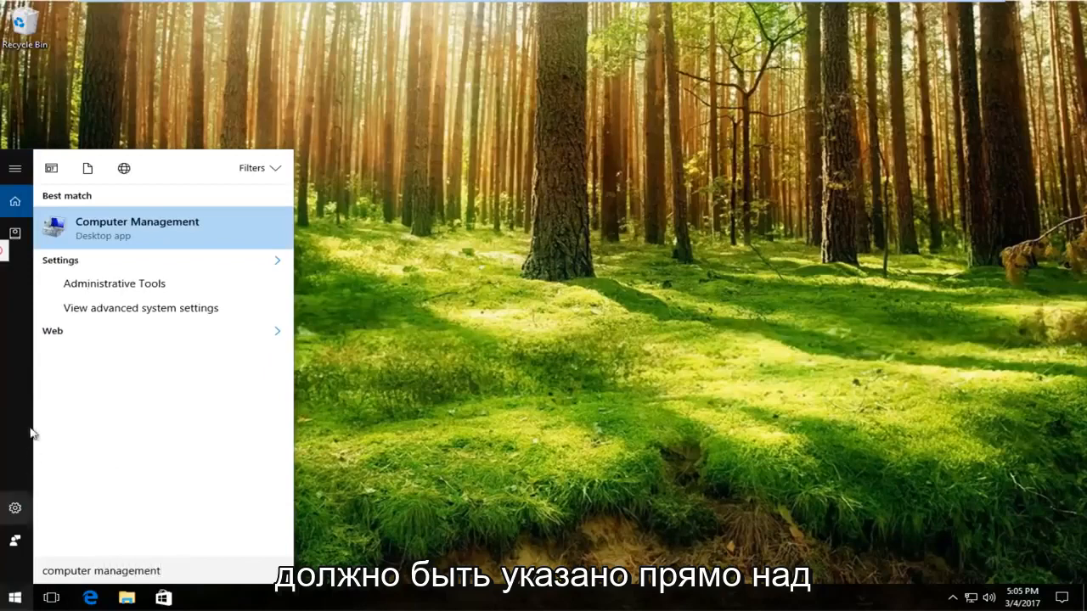
mouse_move(125, 244)
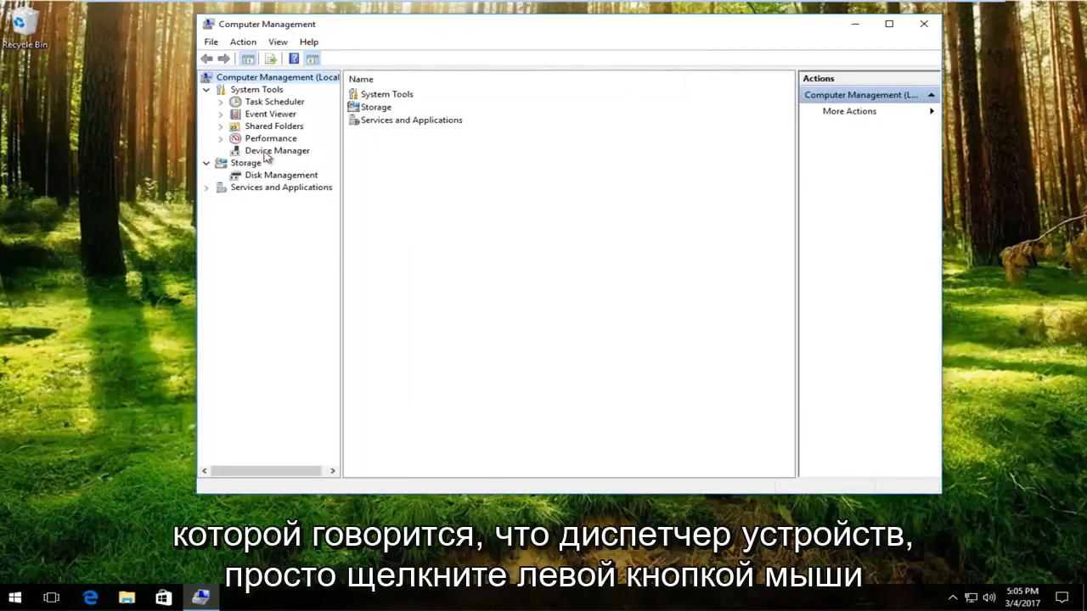
- Show the Device Manager hardware list and expand Display adapters to reveal VMware SVGA 3D
click(276, 149)
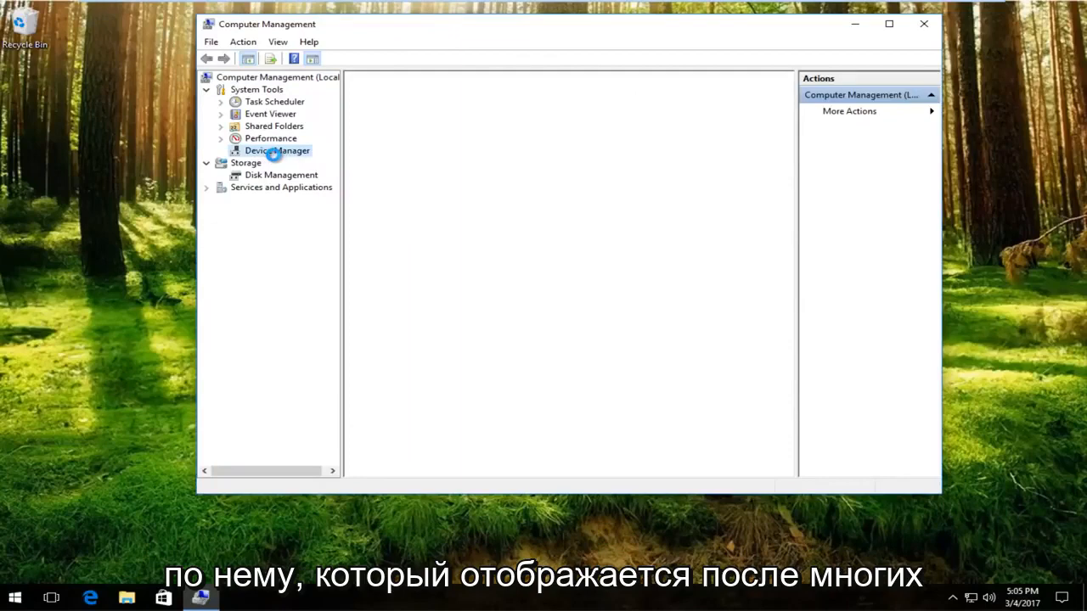
click(276, 150)
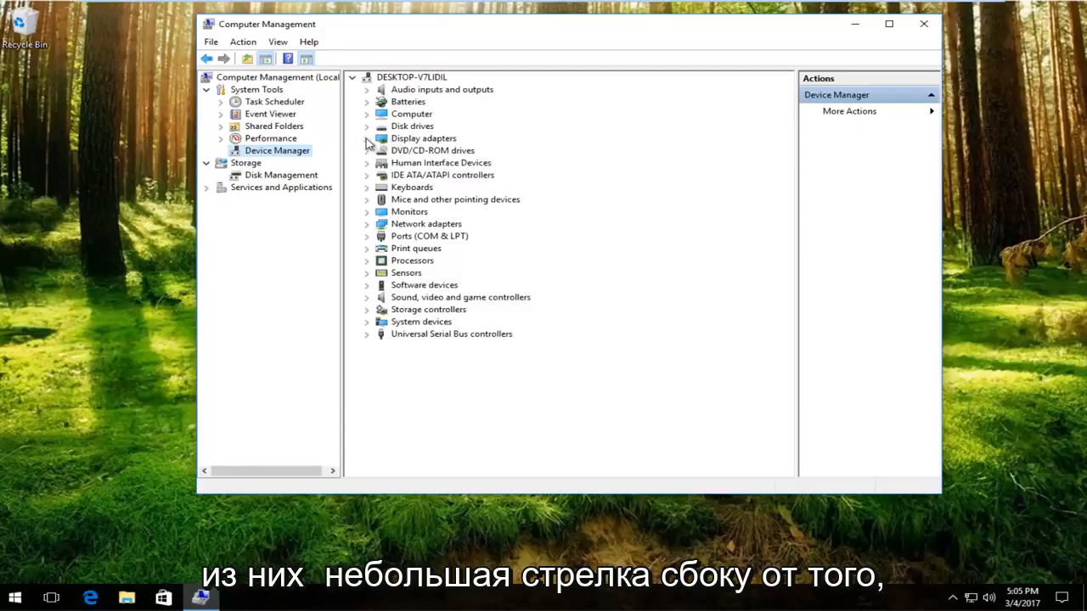
click(367, 137)
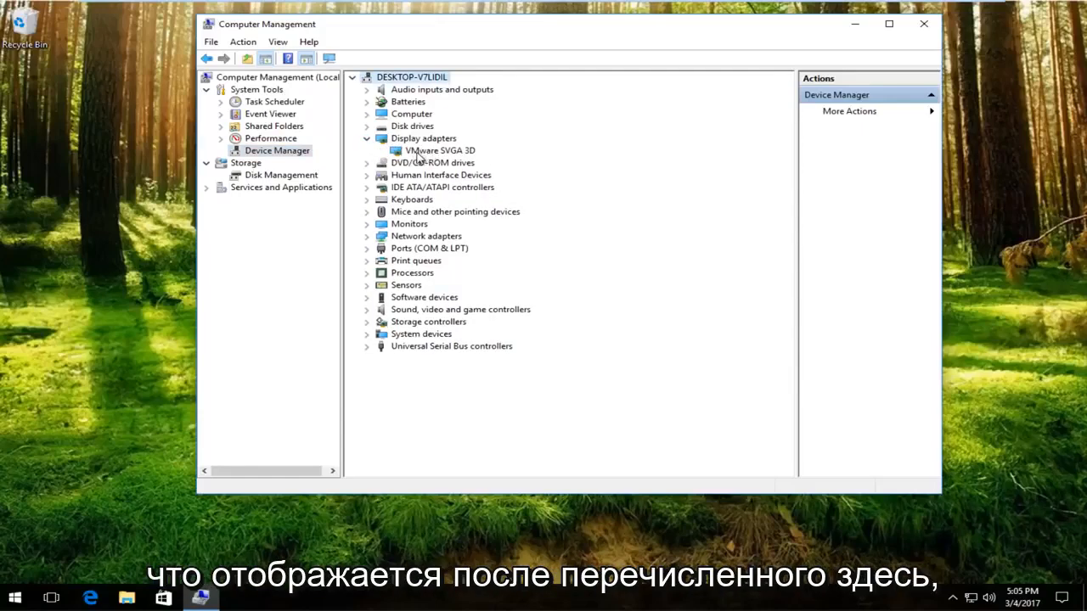
- Launch Update Driver Software for the VMware SVGA 3D adapter from its context menu
right_click(440, 149)
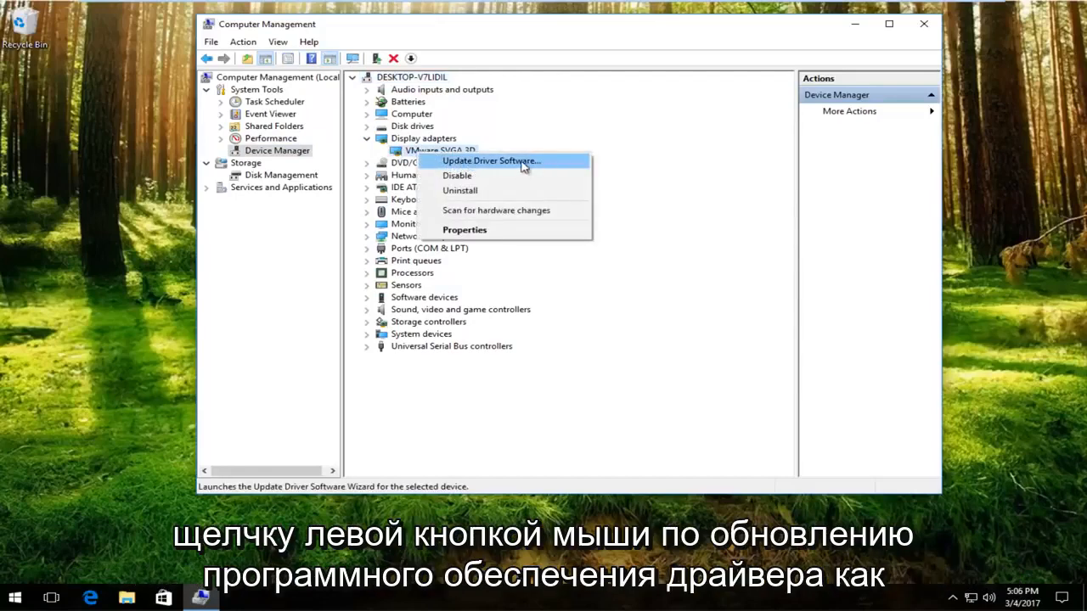
click(491, 160)
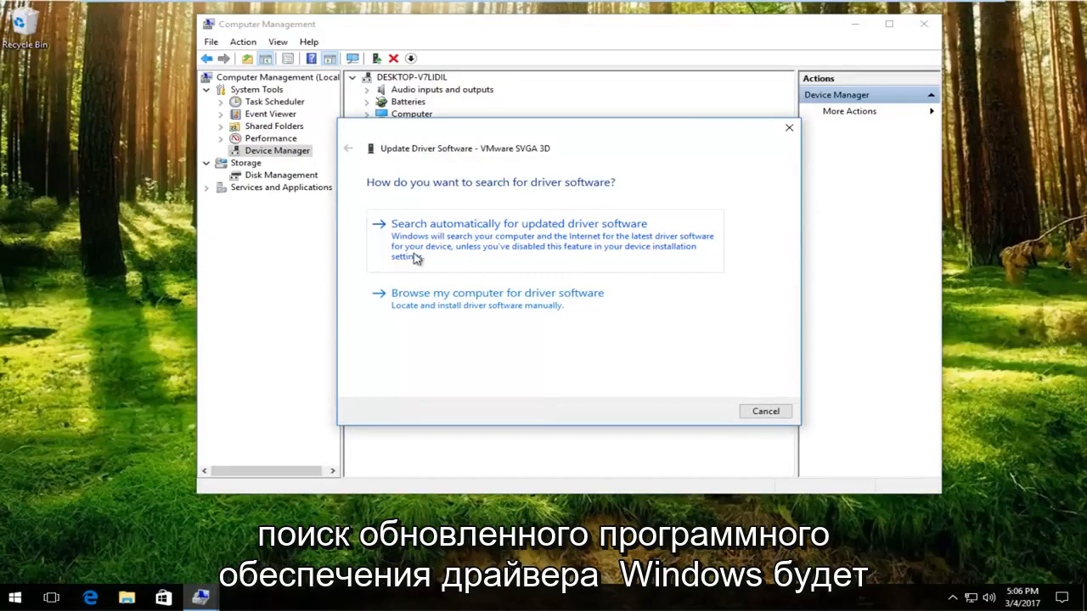
mouse_move(474, 248)
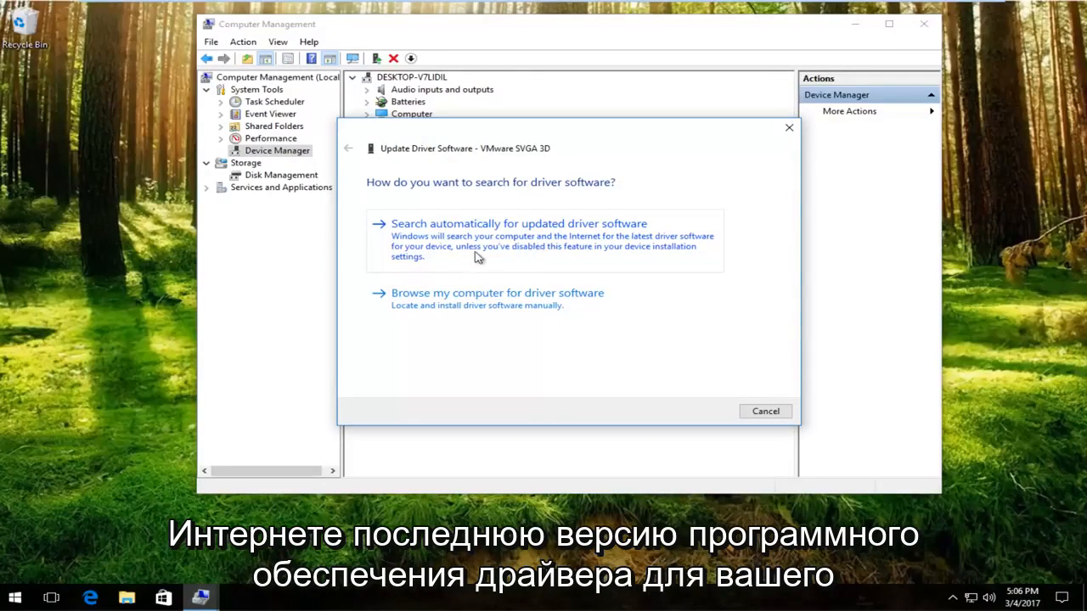
mouse_move(493, 256)
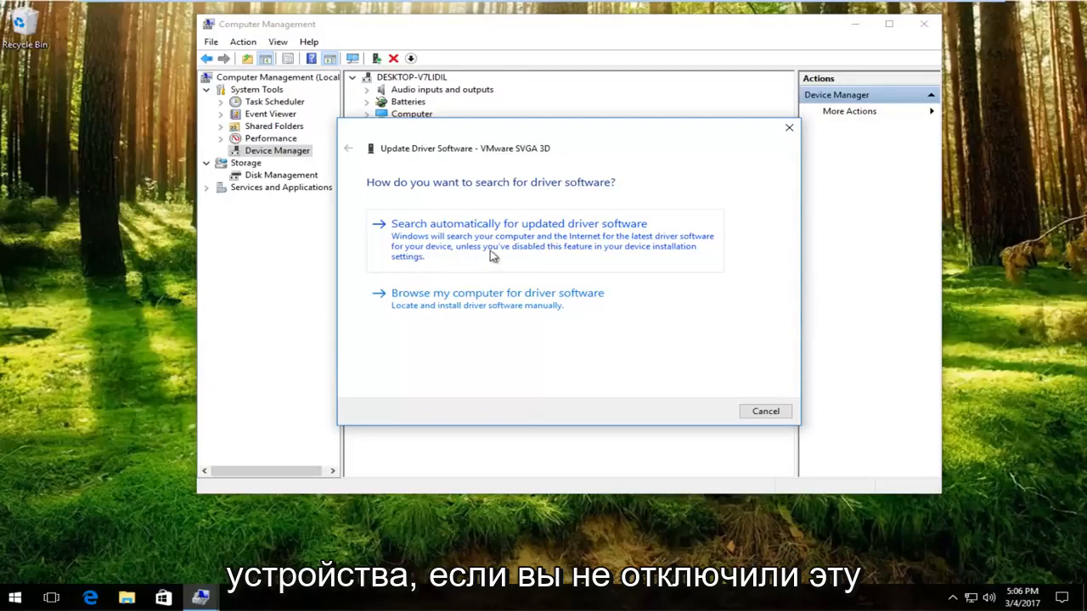
mouse_move(611, 261)
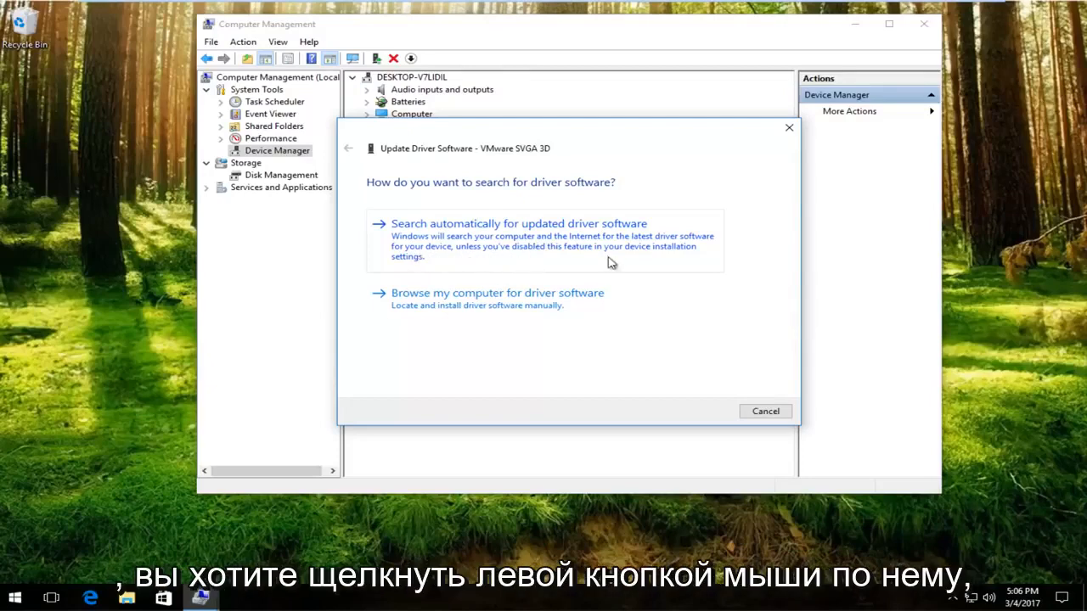
- Search automatically for updated drivers; Windows reports the best driver is already installed
click(518, 224)
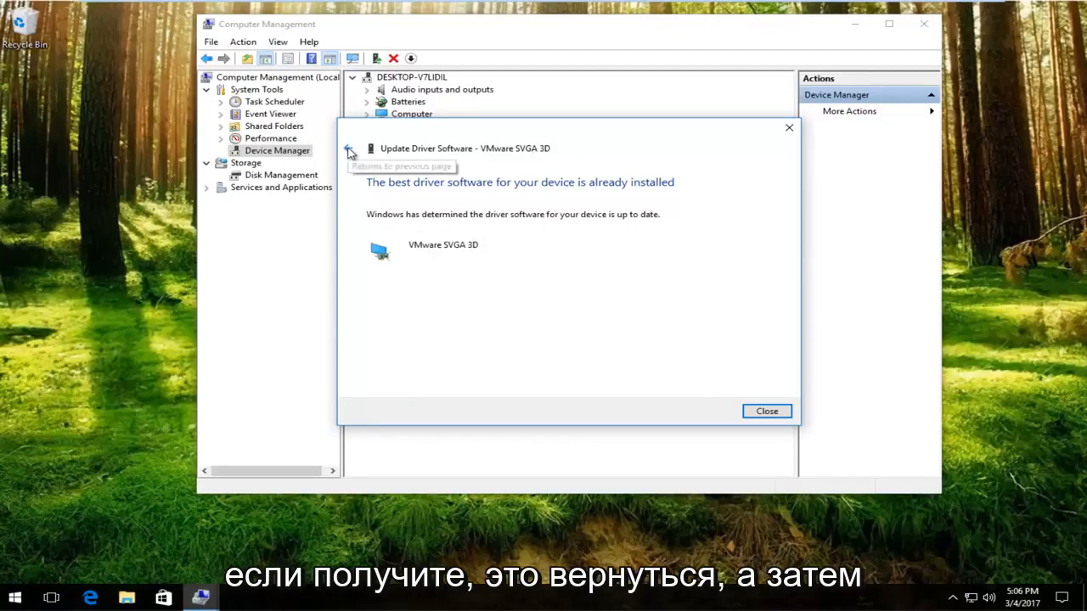
- Go back to view 'Browse my computer for driver software', then close Computer Management
click(348, 150)
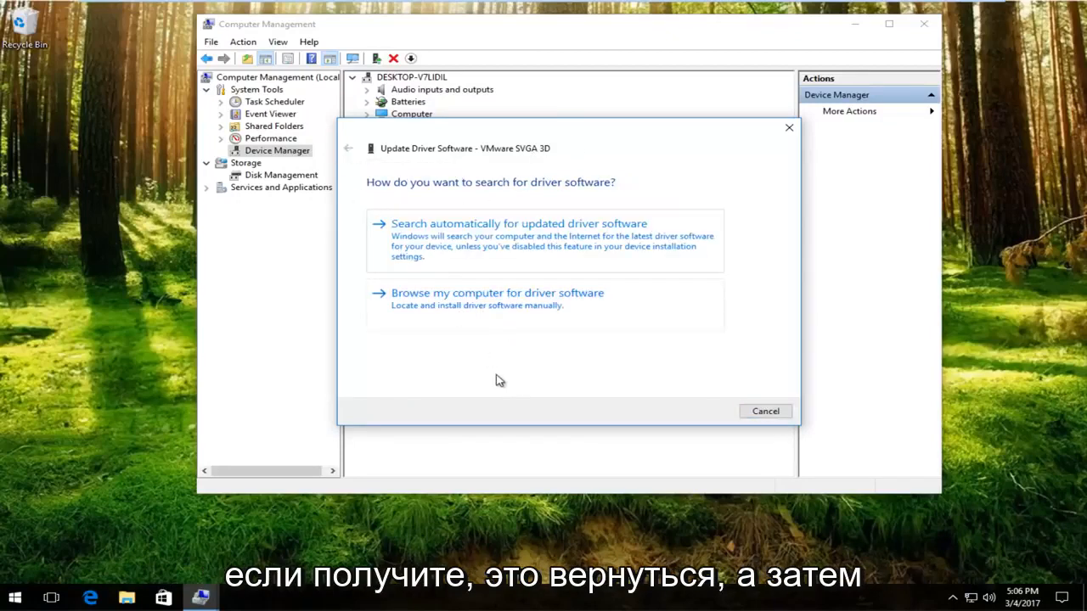
mouse_move(489, 374)
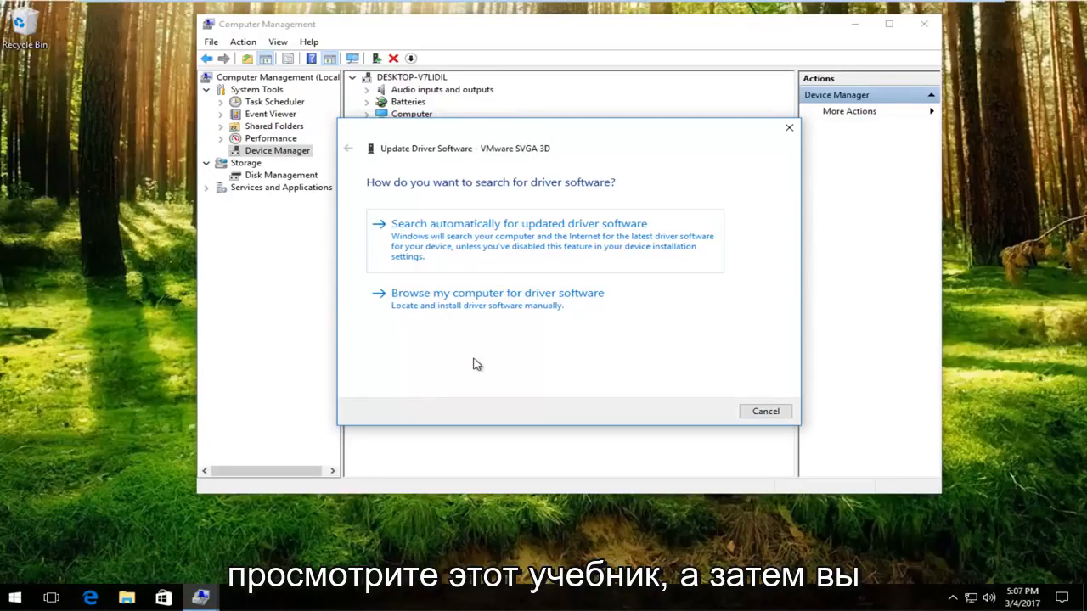
mouse_move(489, 360)
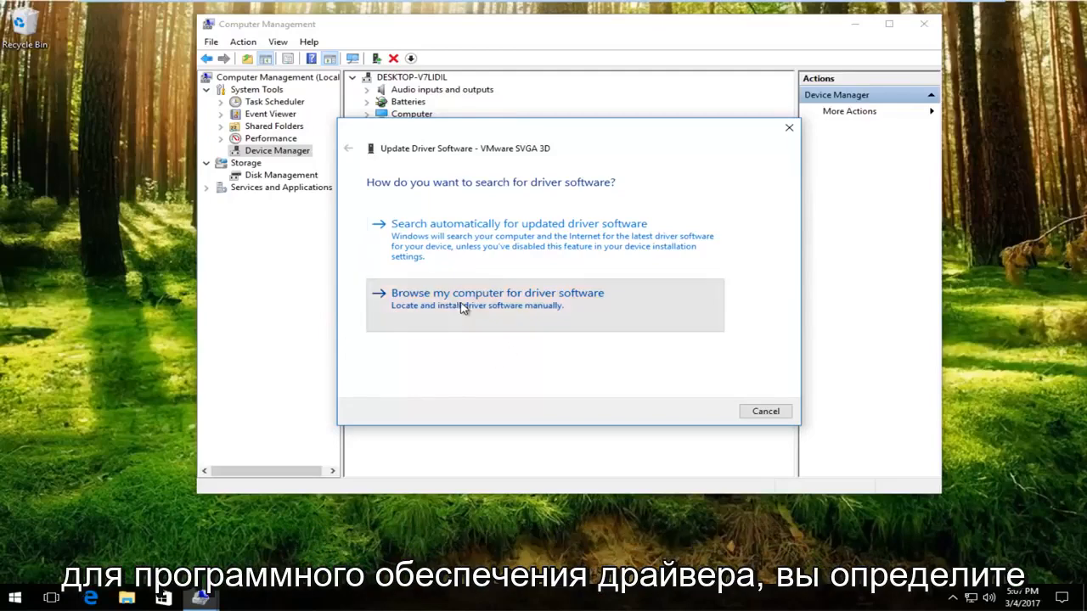
click(496, 292)
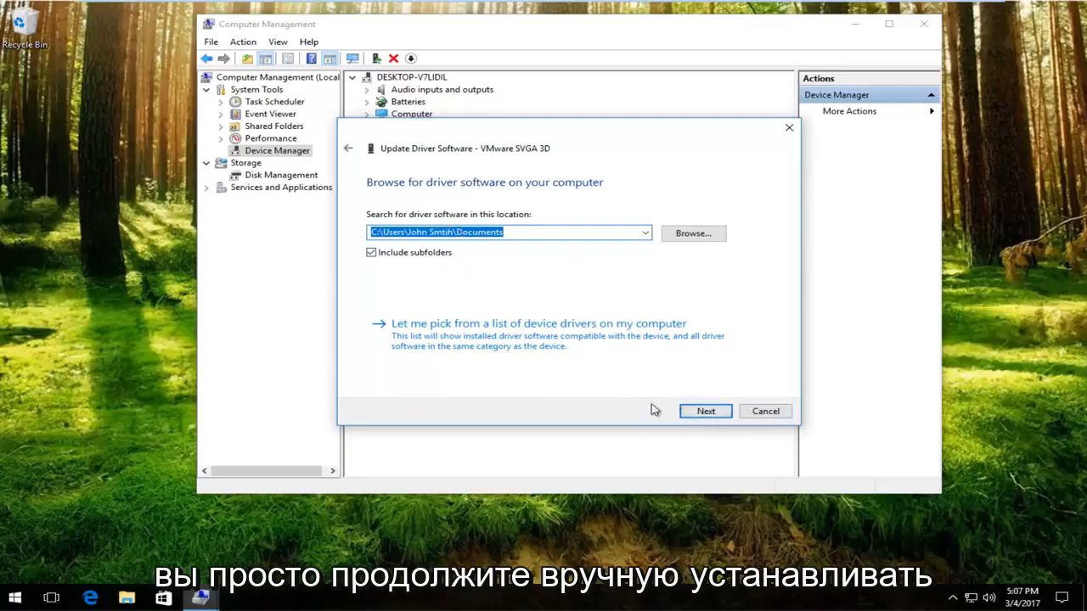
mouse_move(783, 139)
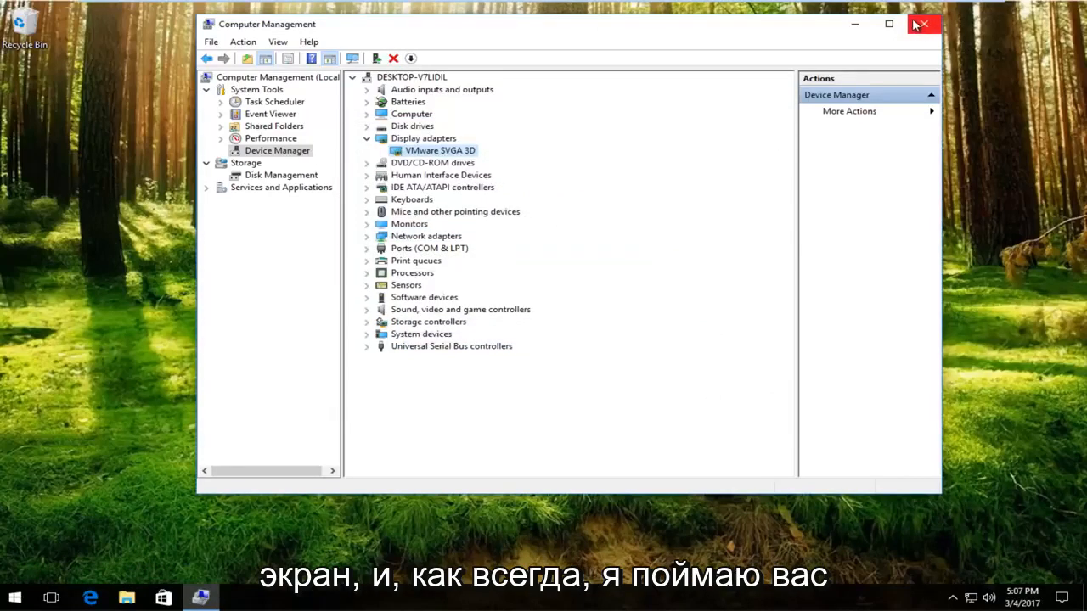
click(923, 24)
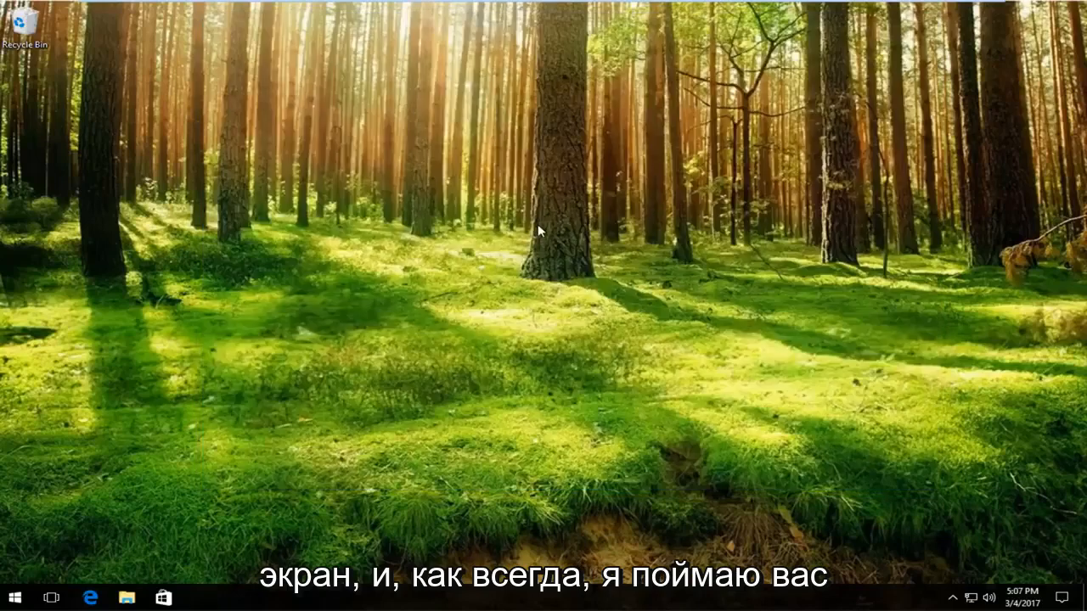